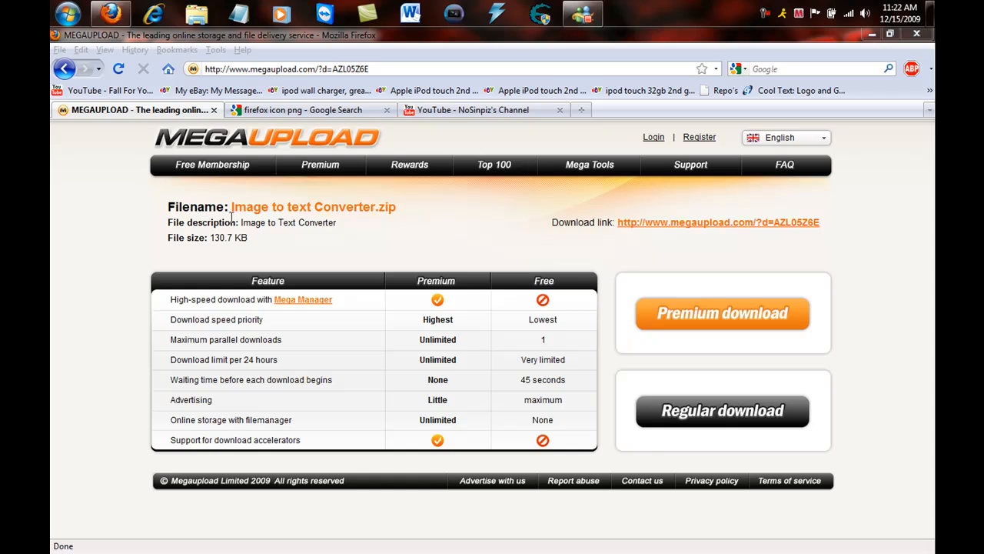
mouse_move(180, 210)
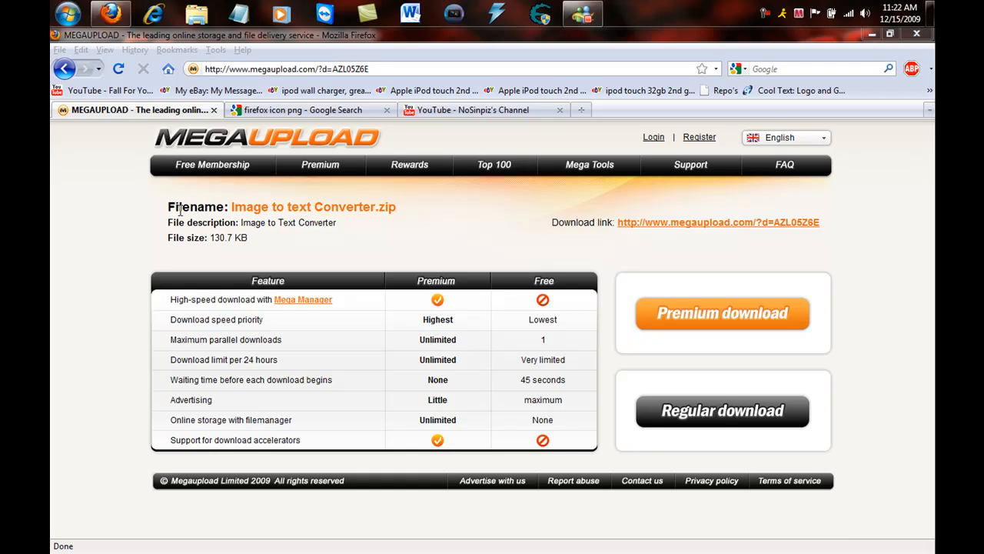
mouse_move(211, 237)
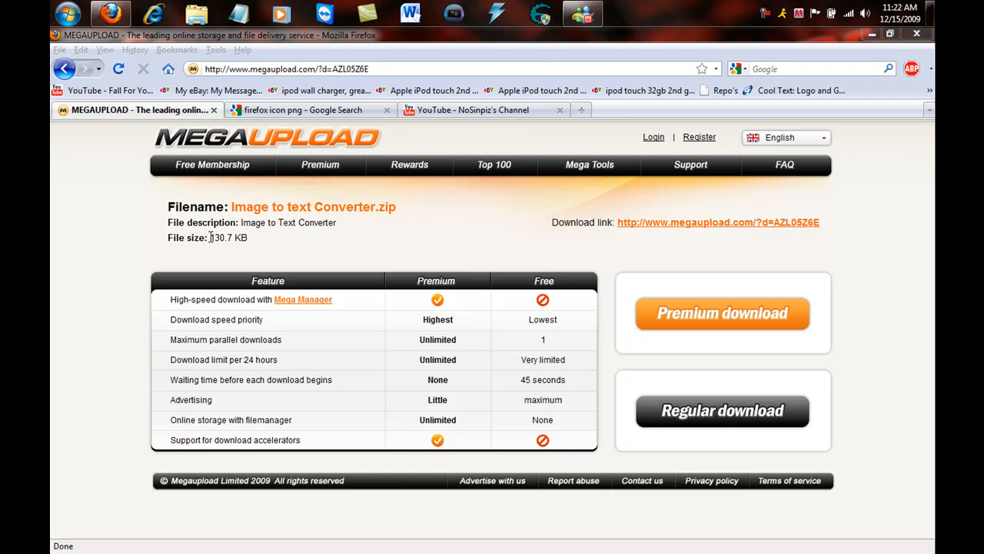
mouse_move(259, 239)
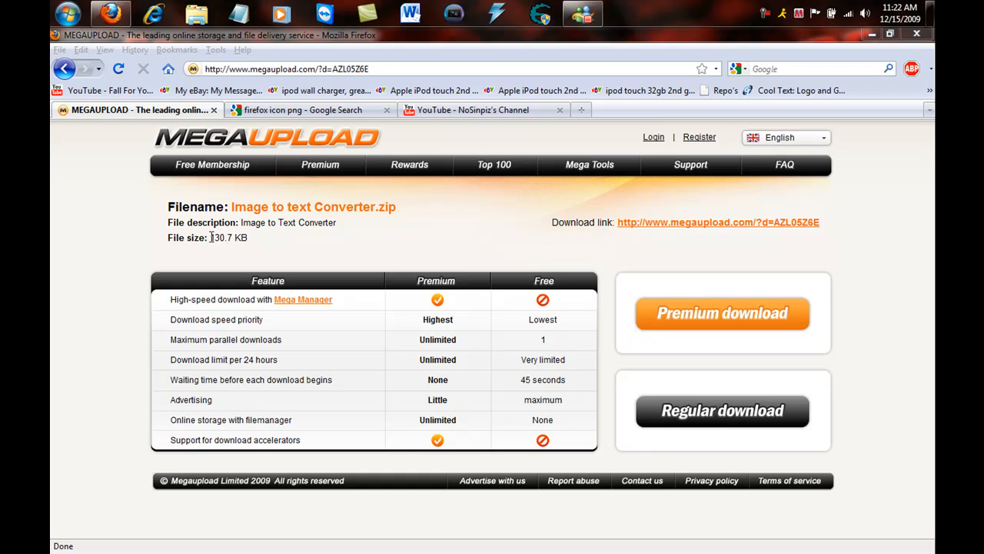
mouse_move(227, 243)
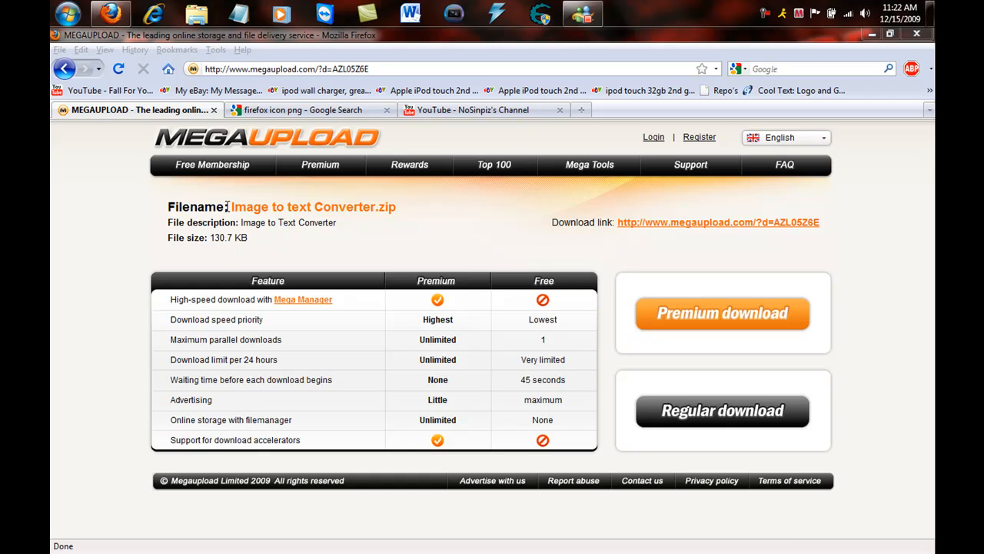
mouse_move(119, 207)
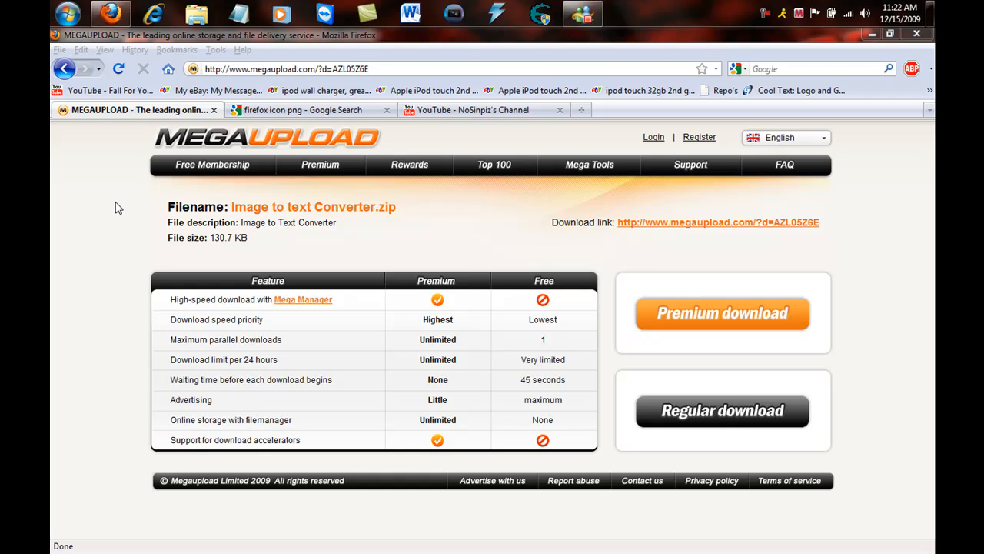
mouse_move(253, 116)
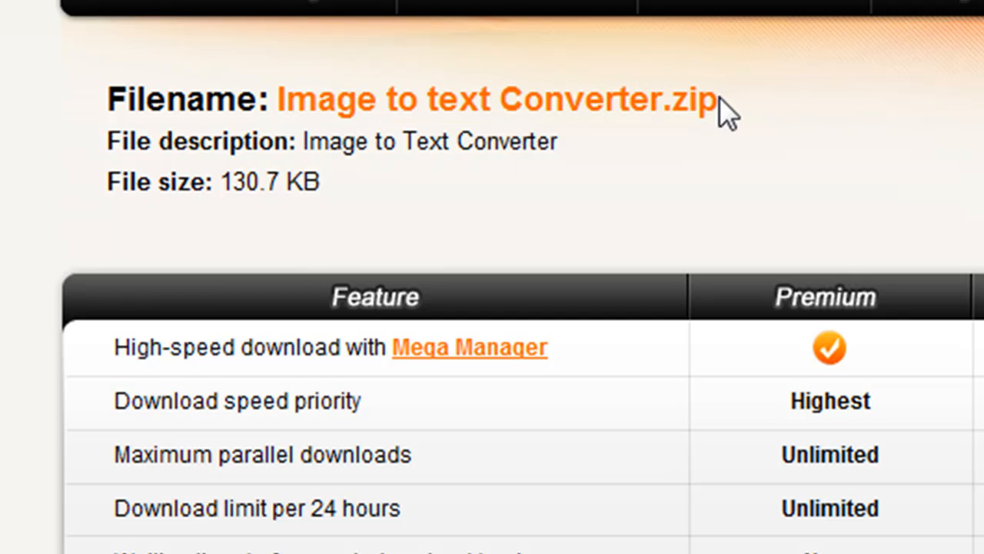
mouse_move(939, 115)
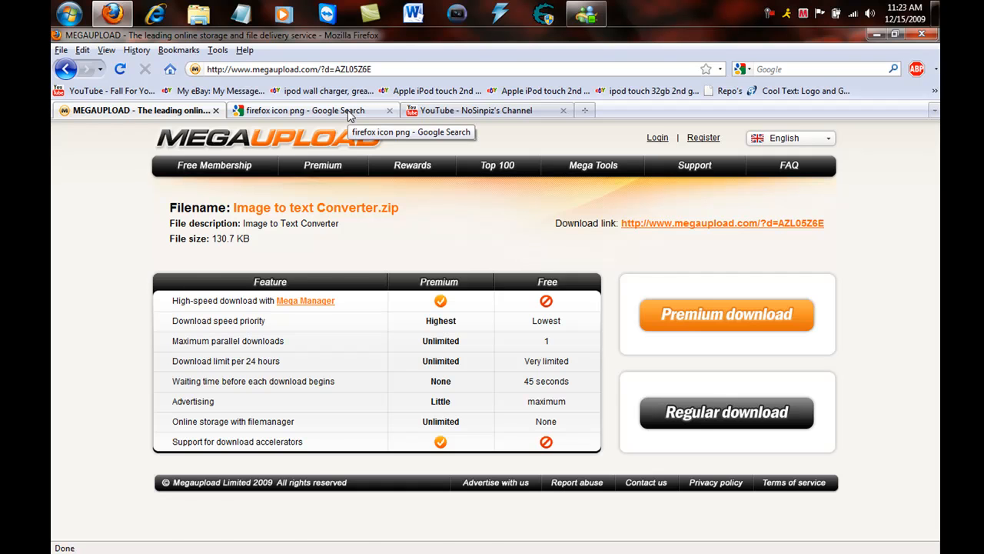
From the Google image results, save the second Firefox logo to the desktop as 'index'
left_click(304, 110)
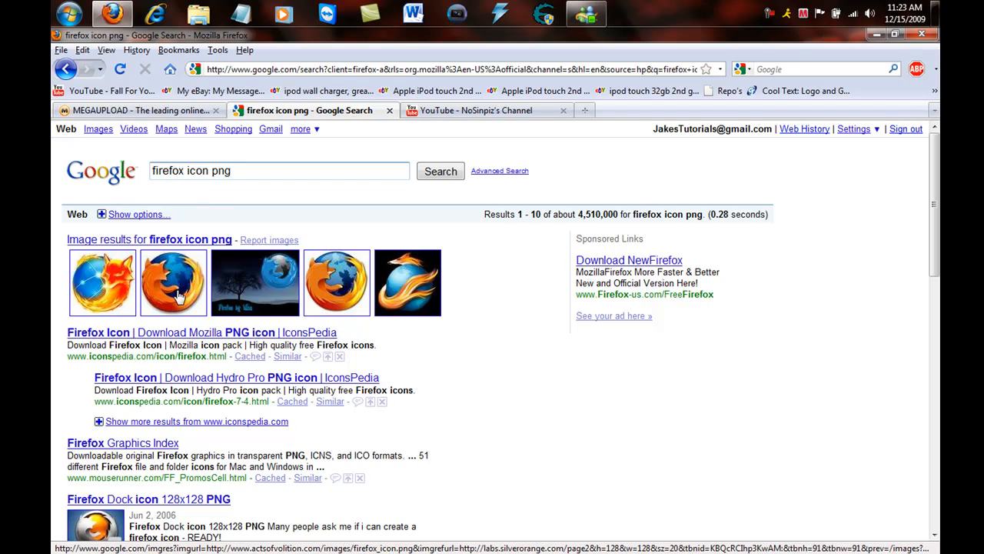
right_click(173, 282)
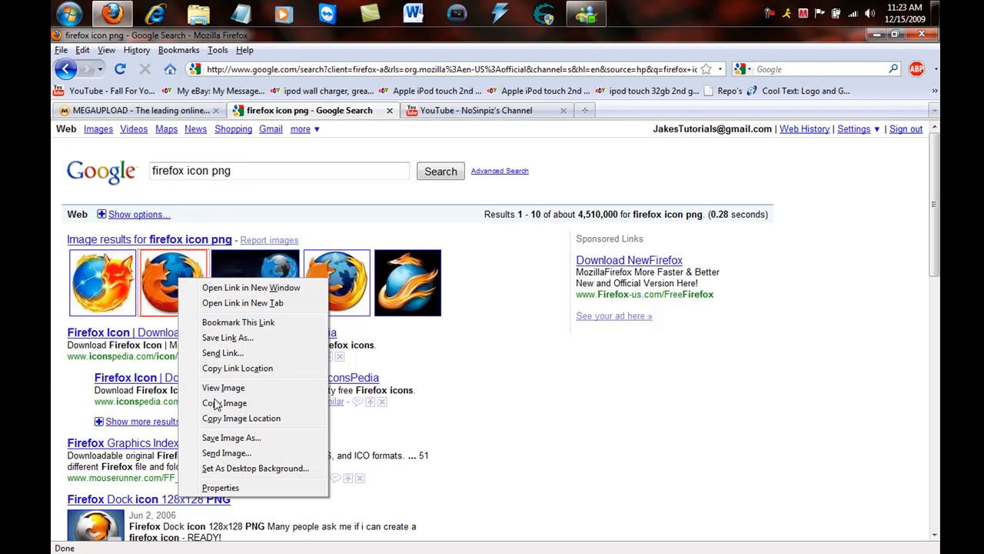
left_click(231, 436)
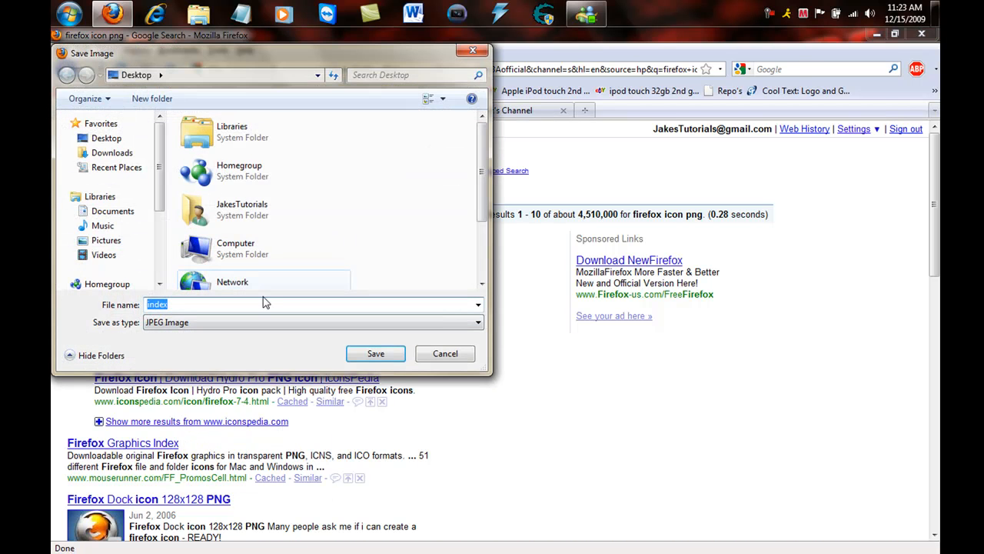
left_click(375, 353)
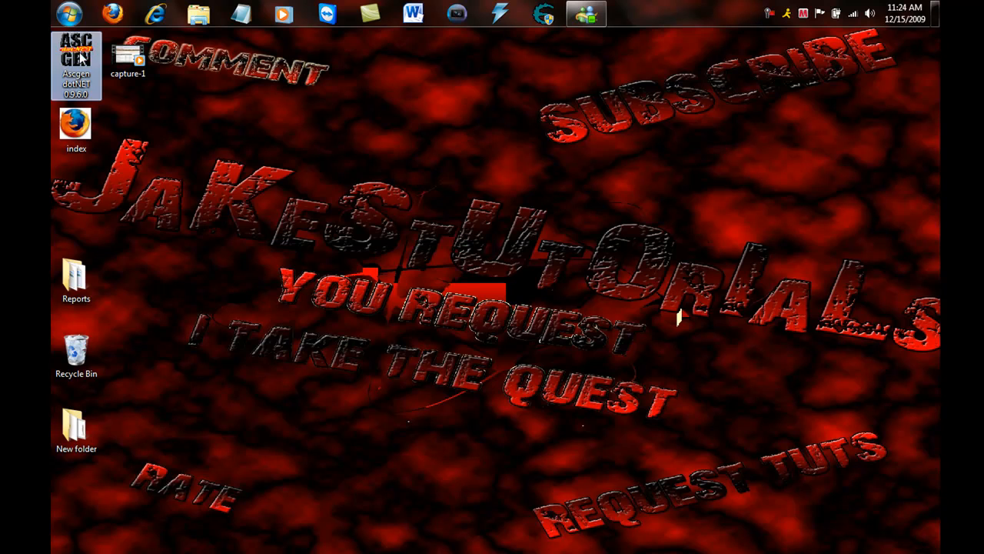
Launch Ascgen and load the desktop 'index' Firefox image, discarding the unsaved output
double_click(75, 62)
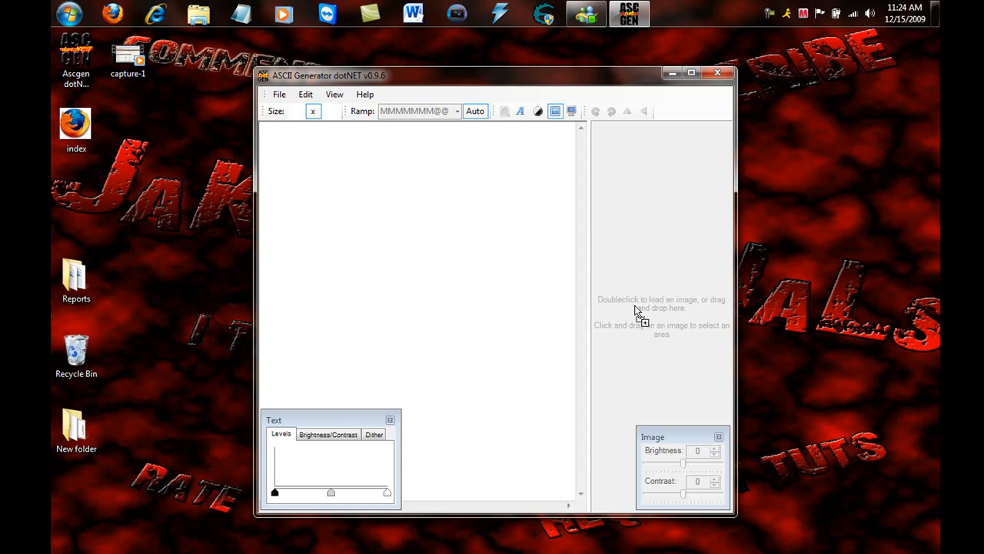
double_click(661, 316)
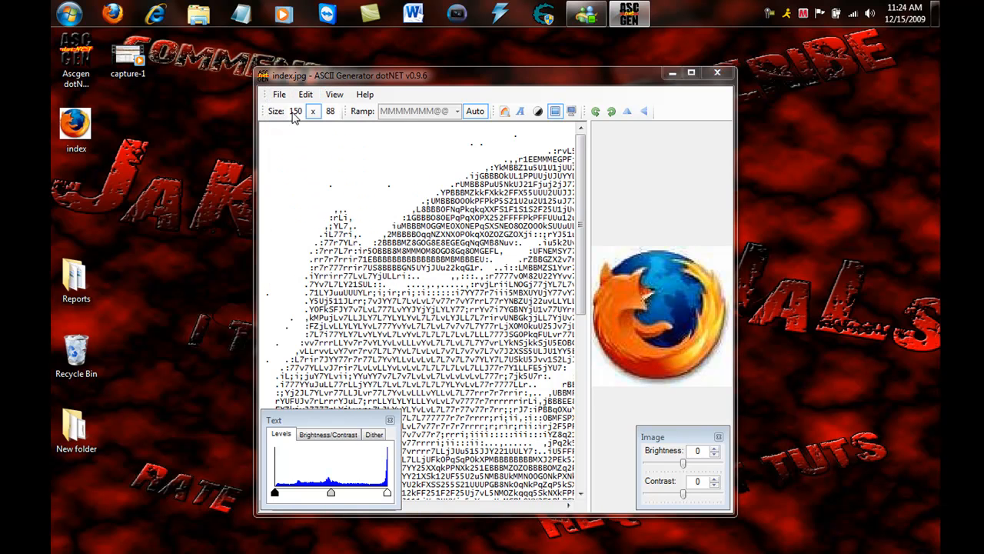
left_click(279, 94)
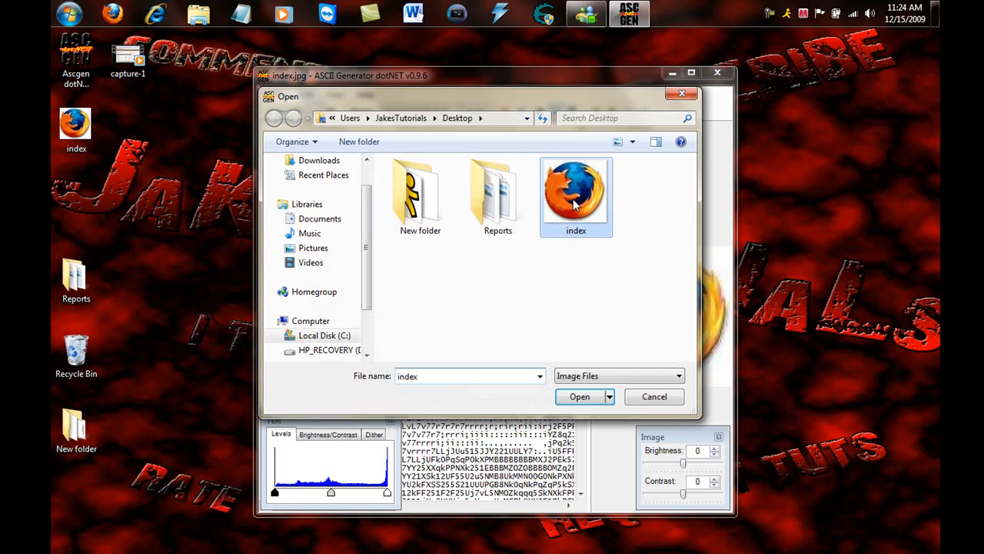
left_click(580, 396)
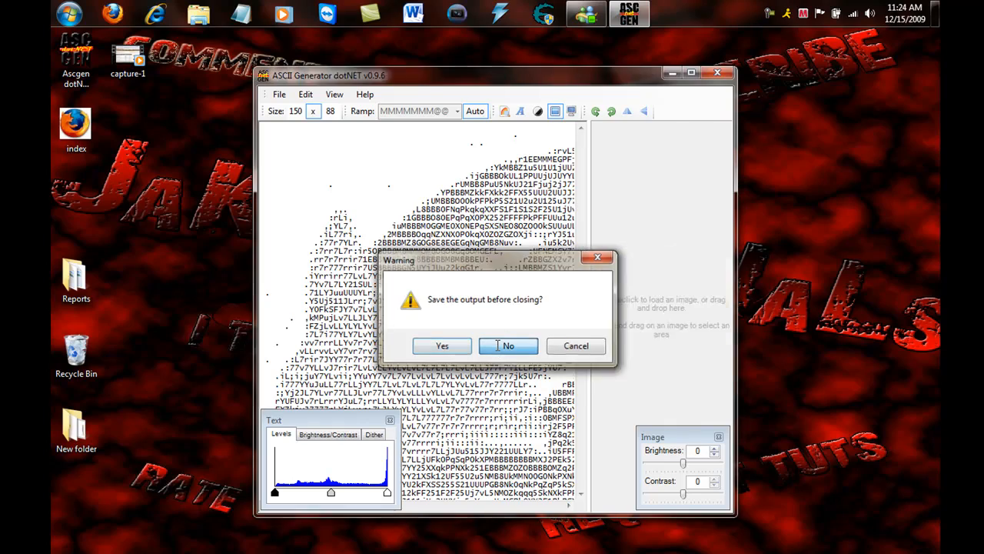
left_click(507, 345)
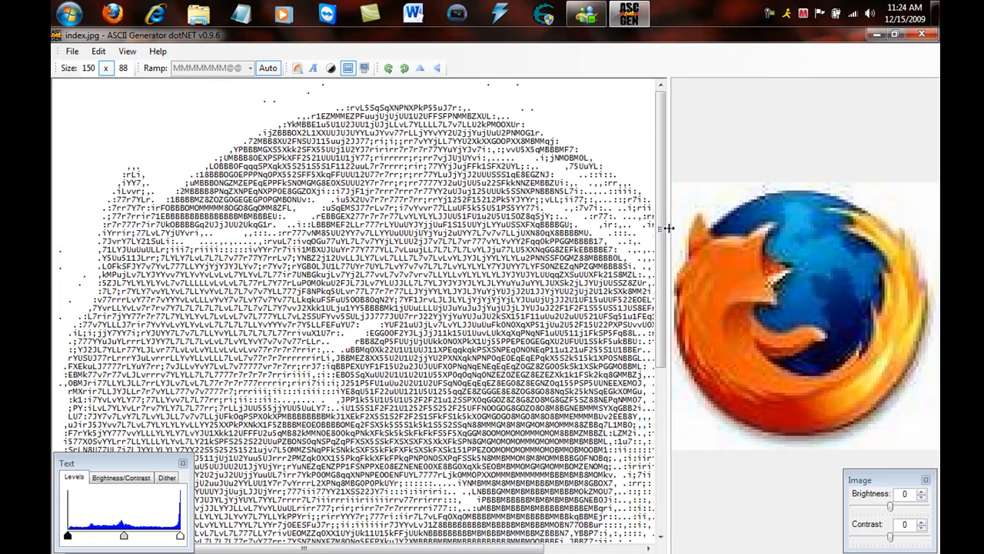
Scroll through the logo's ASCII output with the image preview shrunk to a thumbnail
scroll("down", 3)
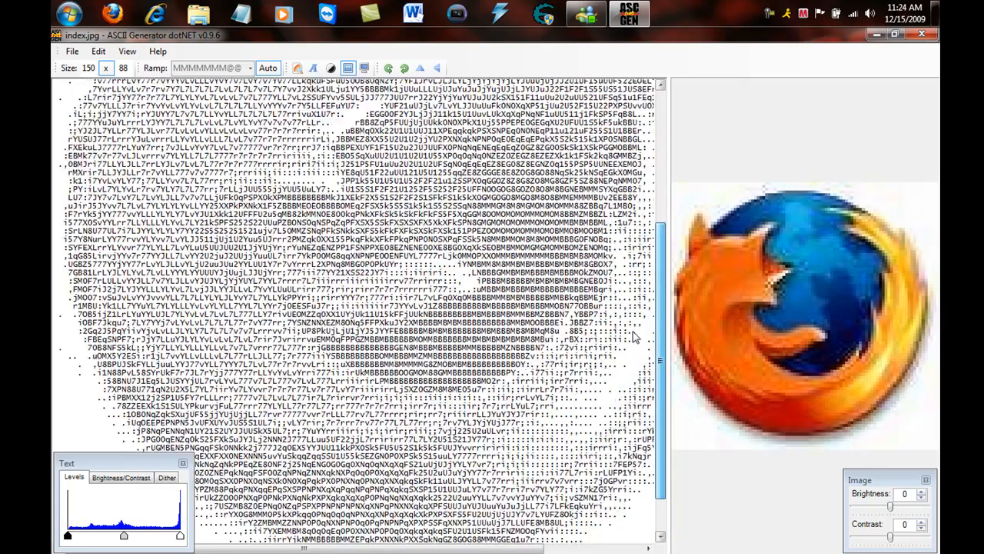
scroll("up", 3)
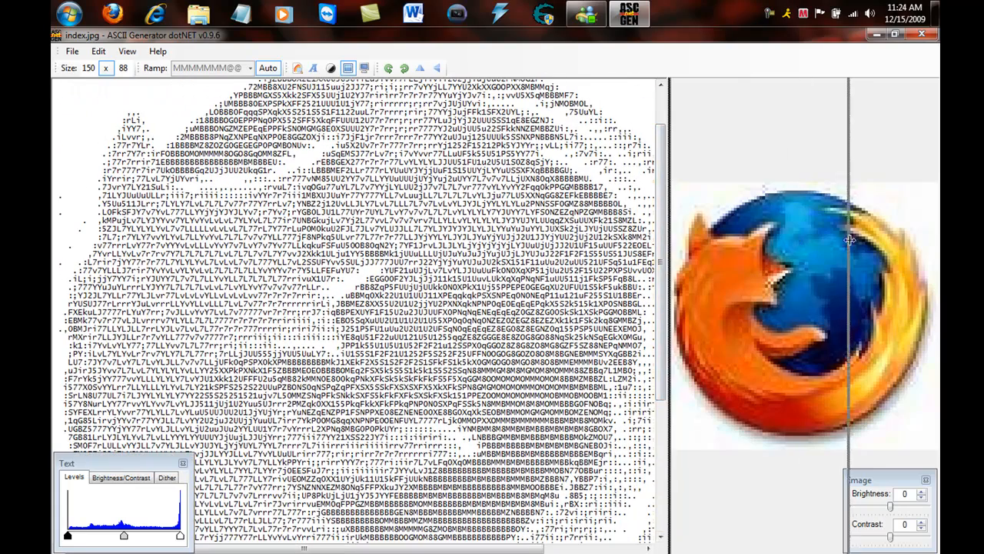
scroll("down", 3)
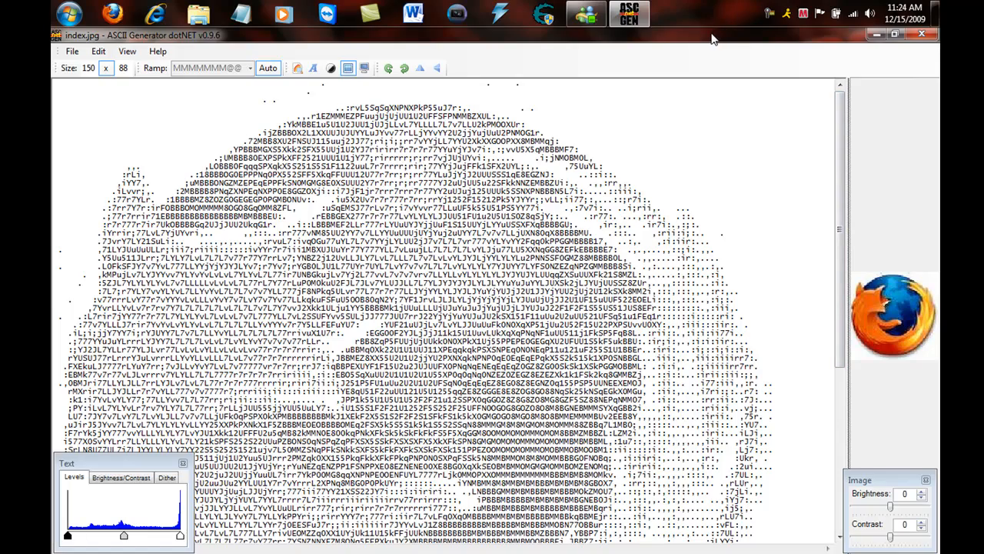
left_click(894, 34)
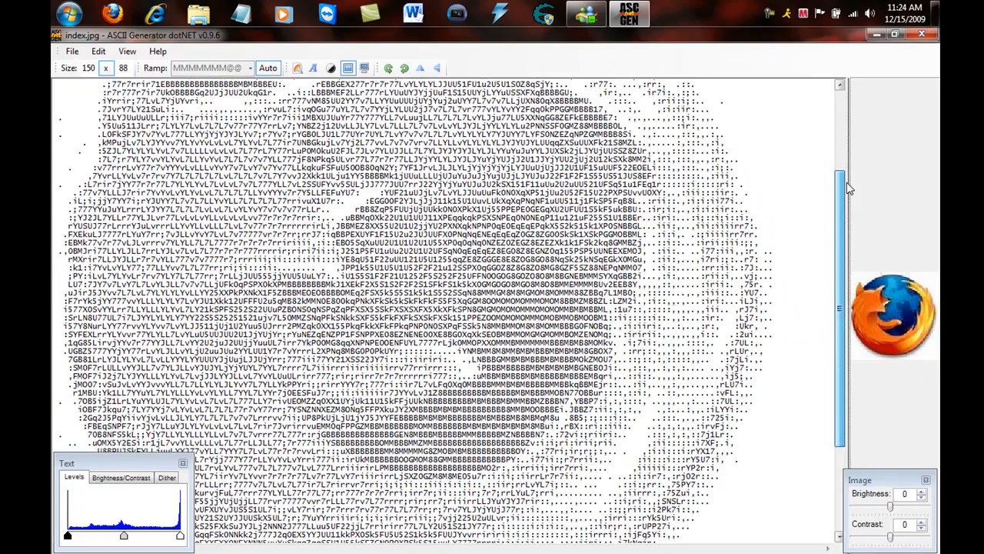
scroll("down", 3)
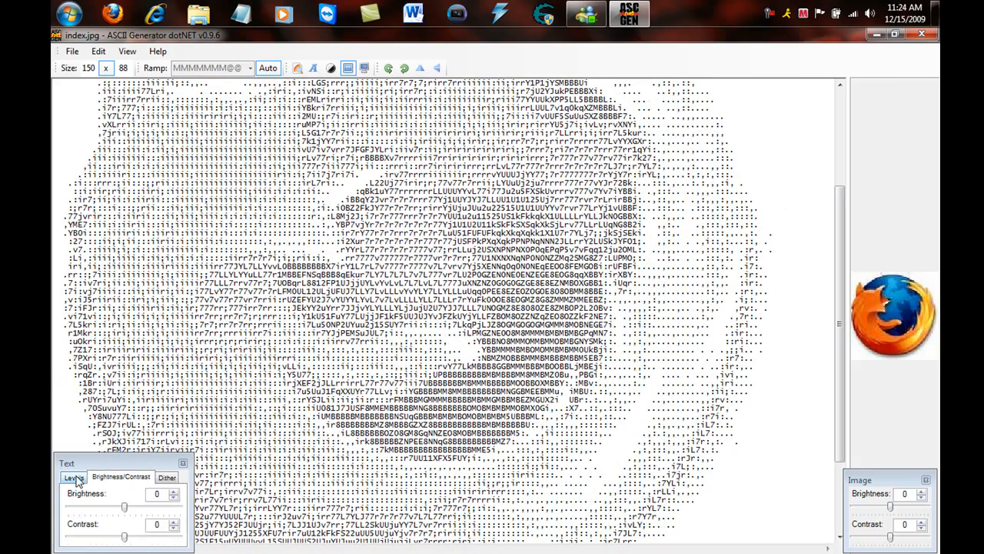
Switch to the Levels panel and drag the image brightness and contrast to -41 and -24
left_click(74, 477)
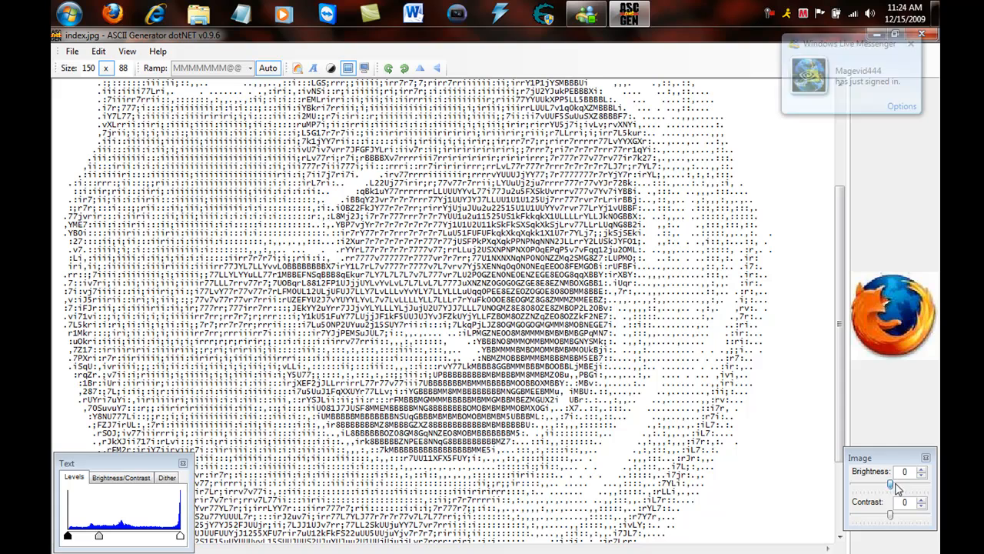
left_click_drag(891, 484, 910, 484)
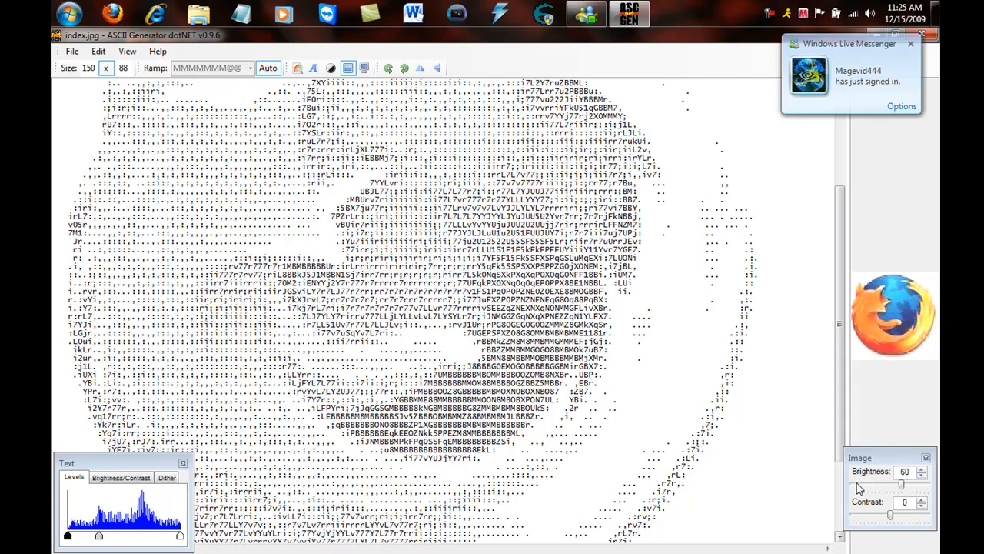
left_click_drag(901, 483, 855, 483)
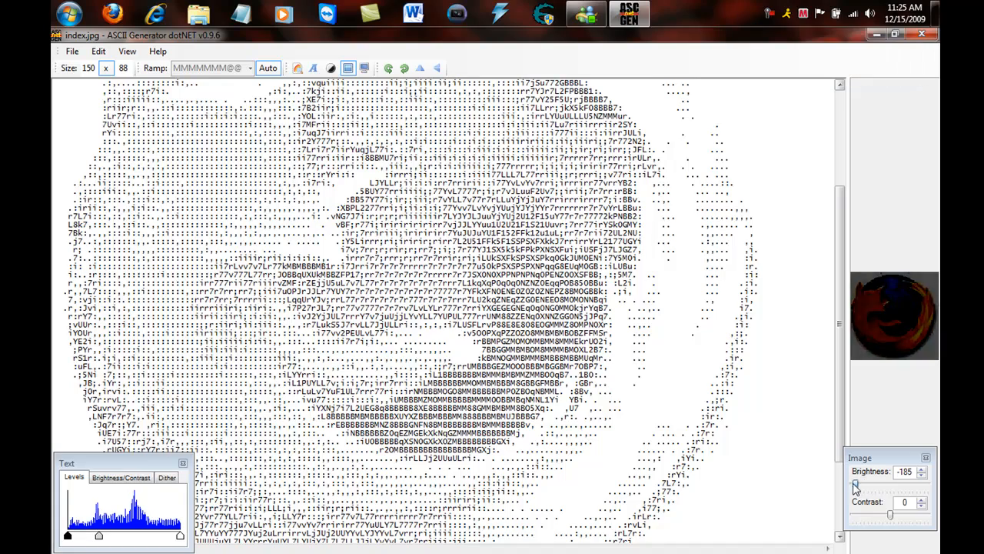
left_click_drag(856, 486, 865, 486)
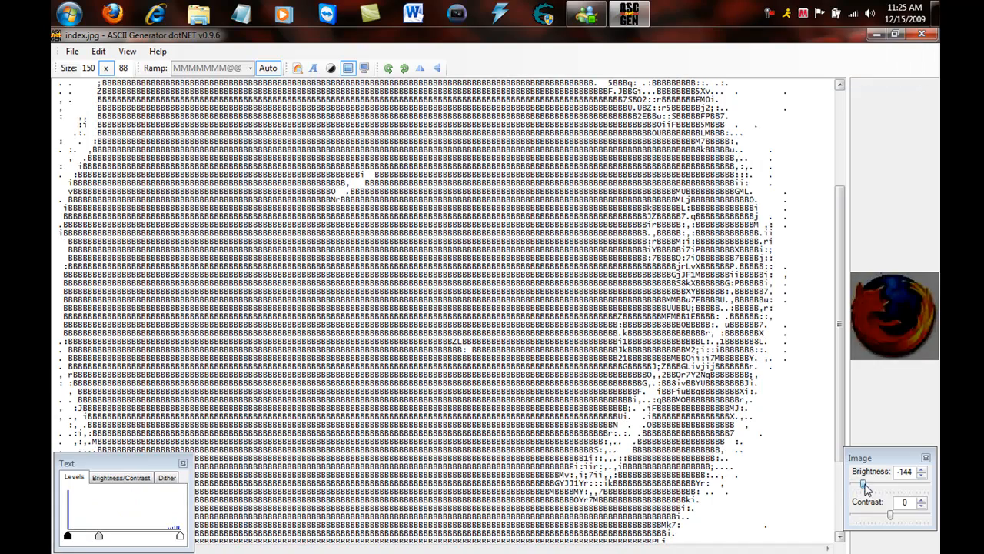
left_click_drag(863, 484, 869, 485)
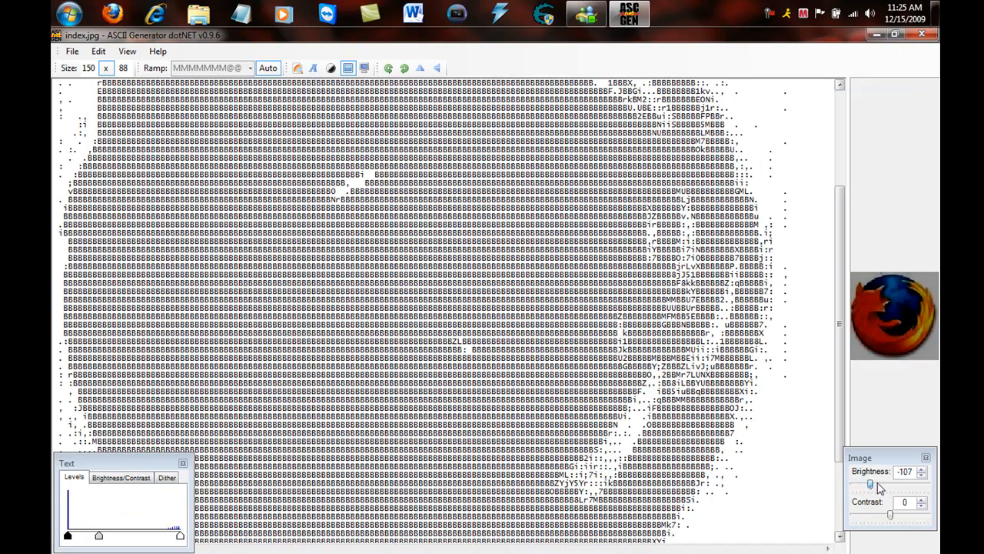
left_click_drag(869, 483, 882, 483)
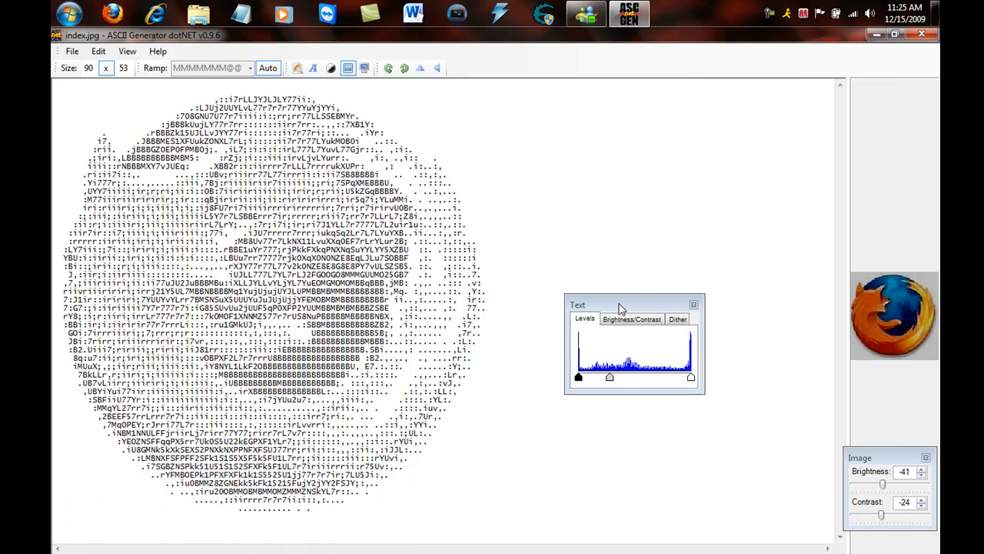
left_click_drag(604, 304, 615, 326)
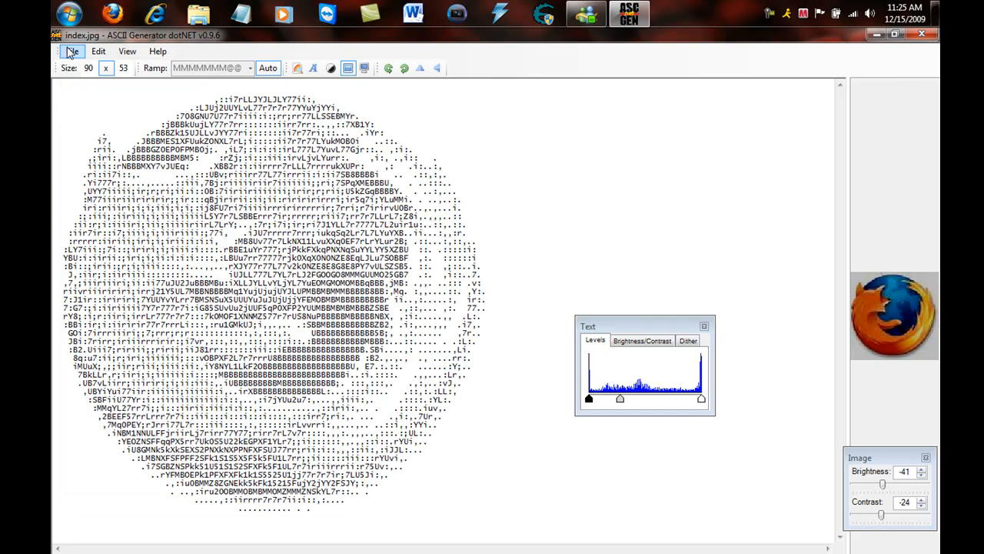
left_click(71, 51)
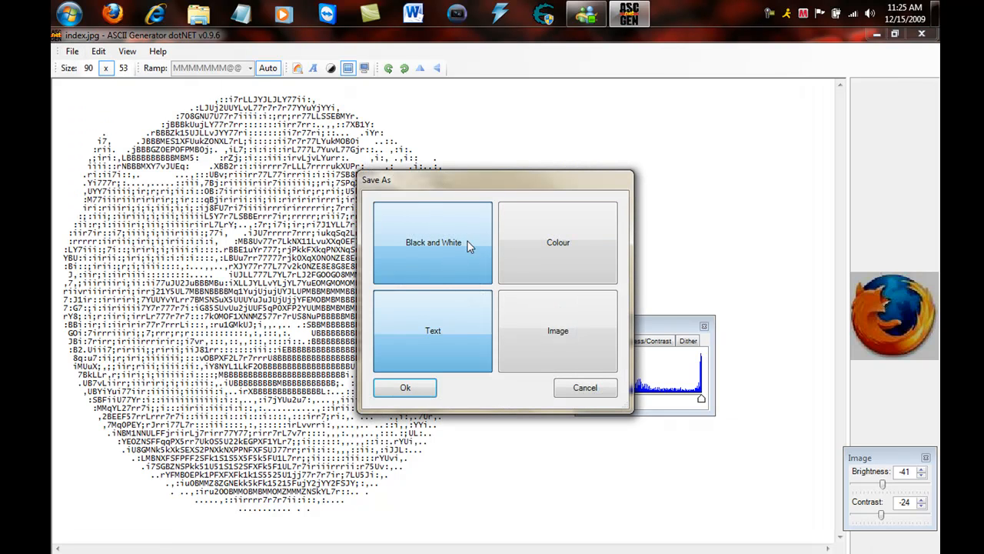
mouse_move(415, 349)
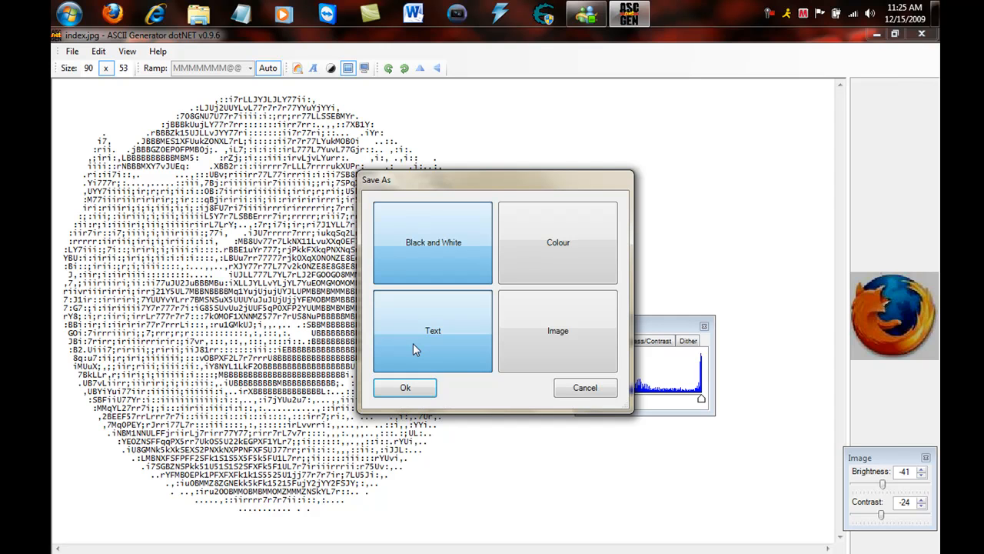
left_click(405, 387)
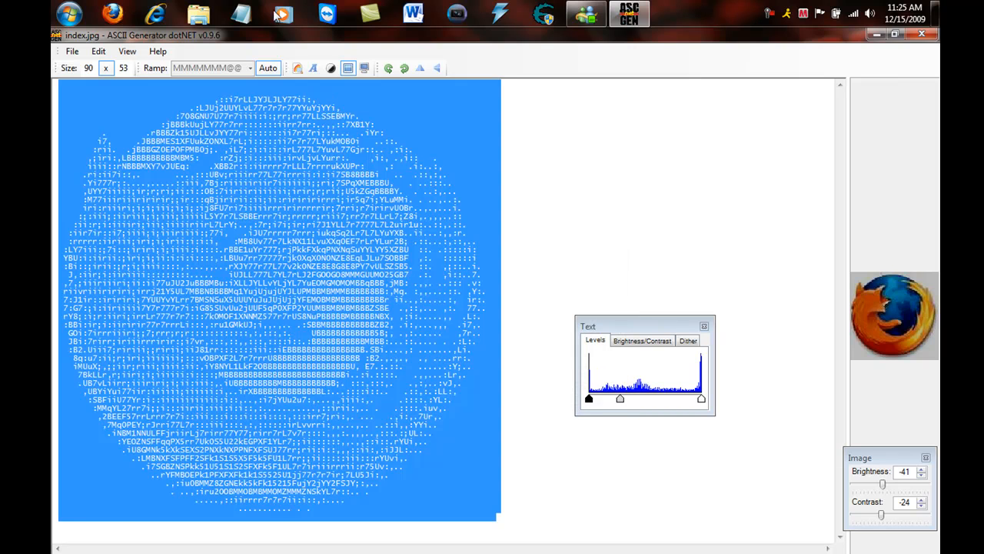
left_click(241, 14)
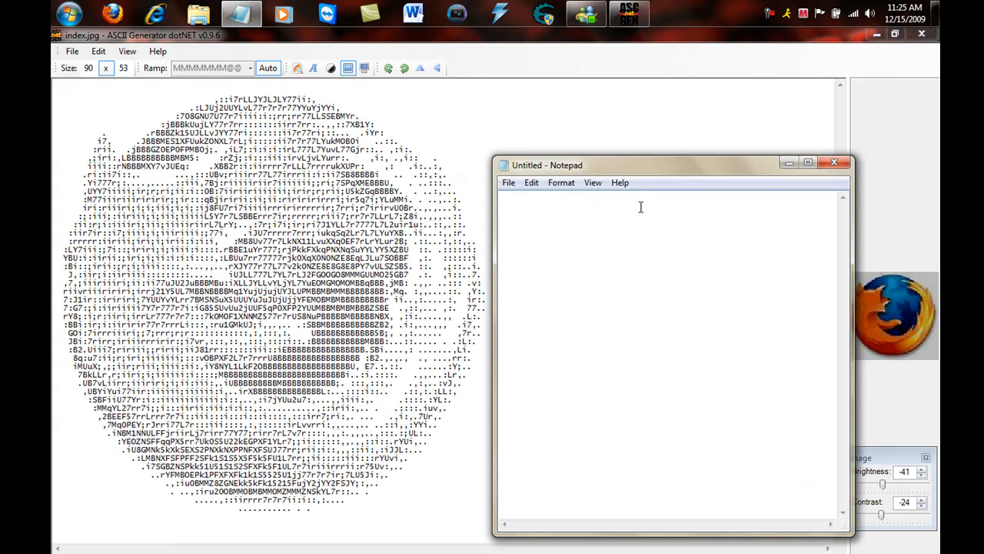
left_click(807, 165)
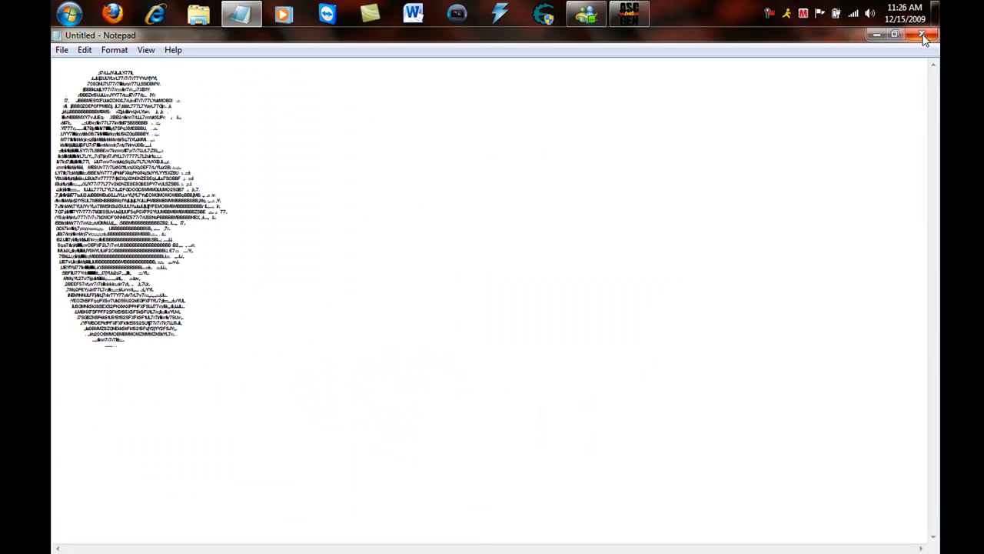
left_click(925, 35)
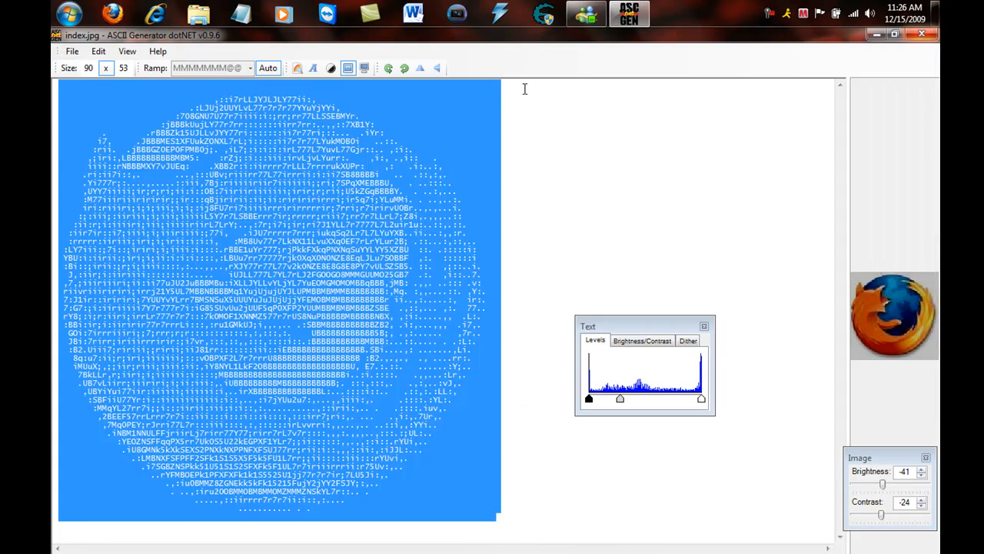
left_click(72, 51)
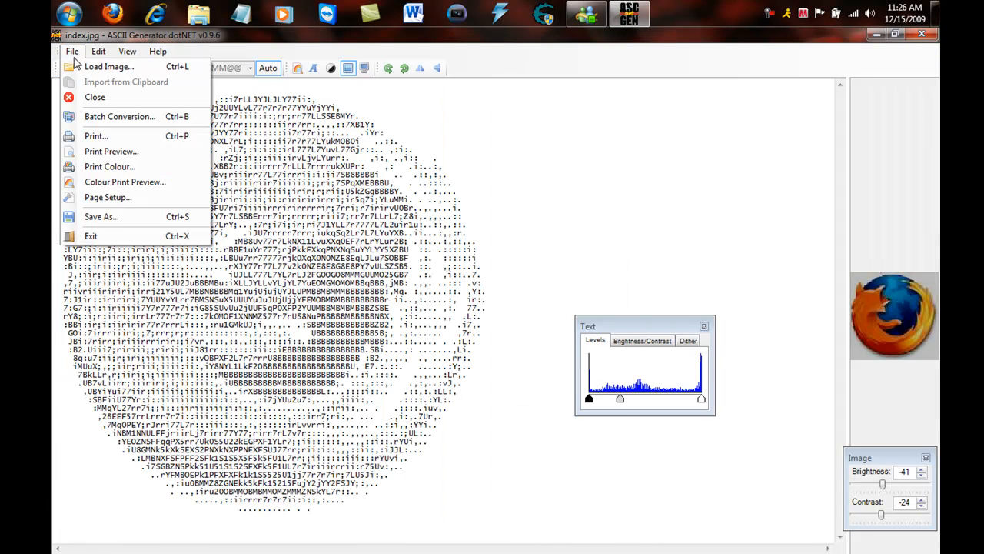
Save the colour ASCII art as XHTML 'ASCII-index' on the Desktop and open it
left_click(100, 216)
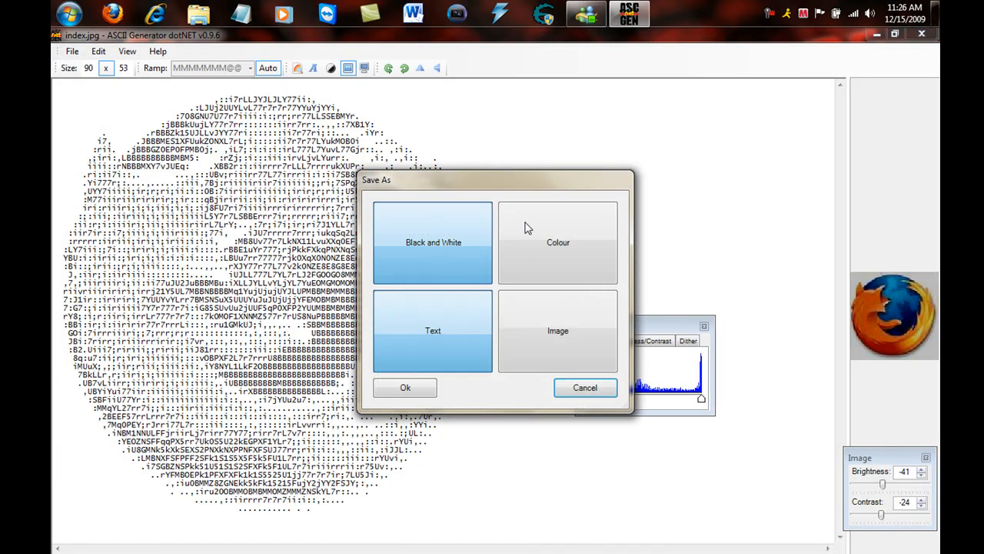
left_click(558, 242)
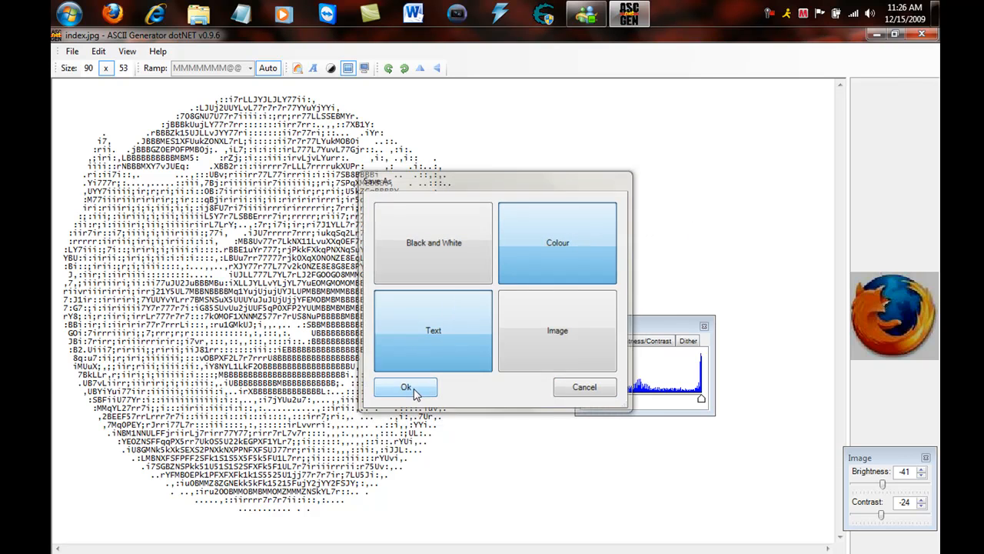
left_click(406, 387)
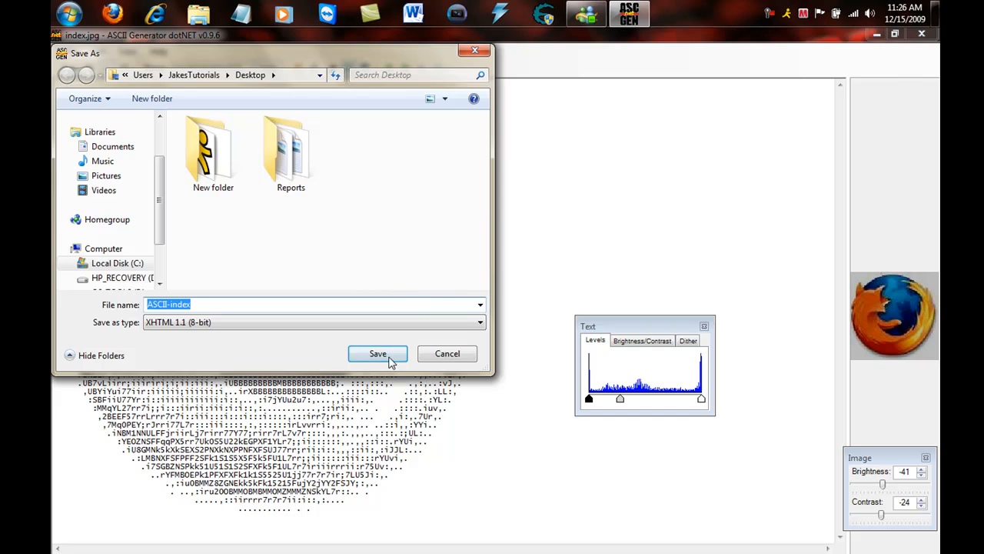
left_click(378, 353)
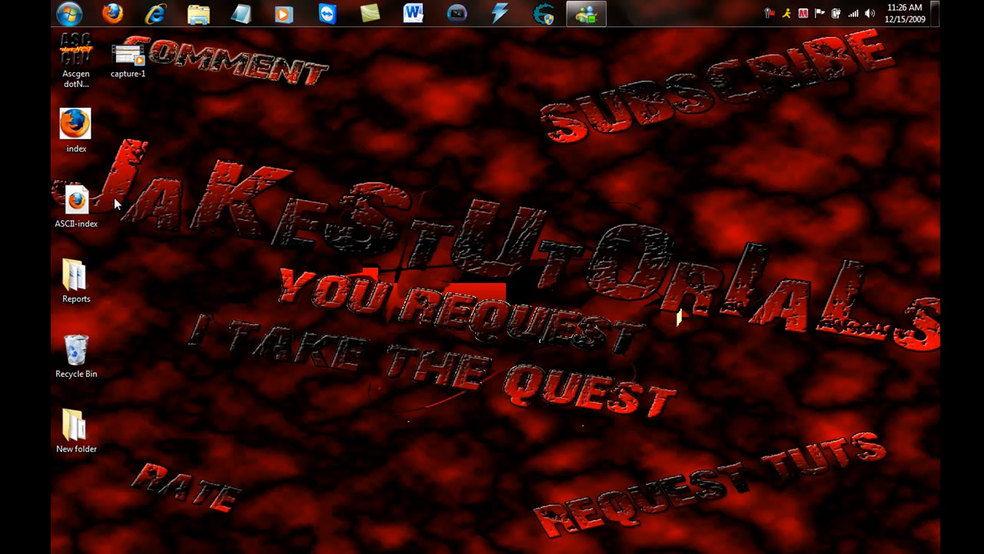
mouse_move(96, 185)
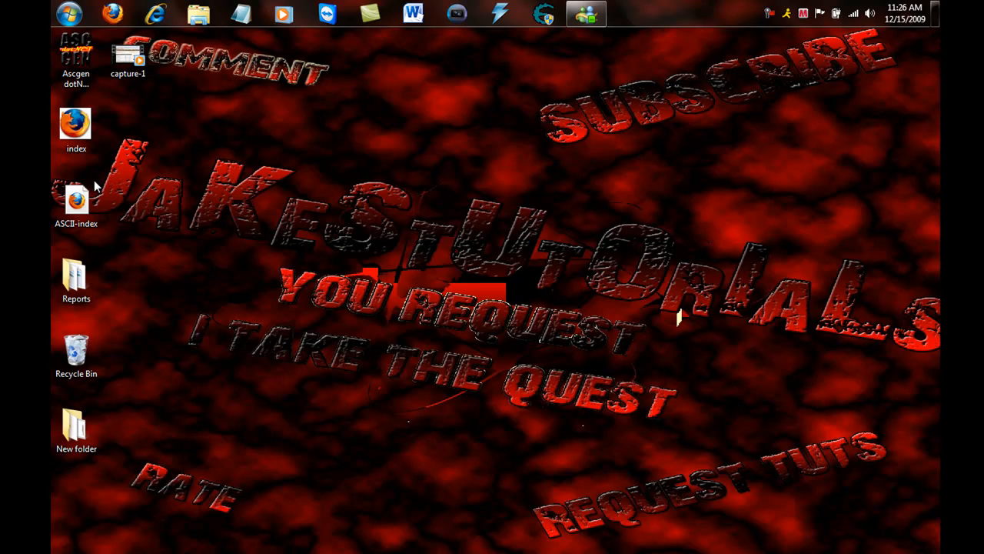
left_click(76, 200)
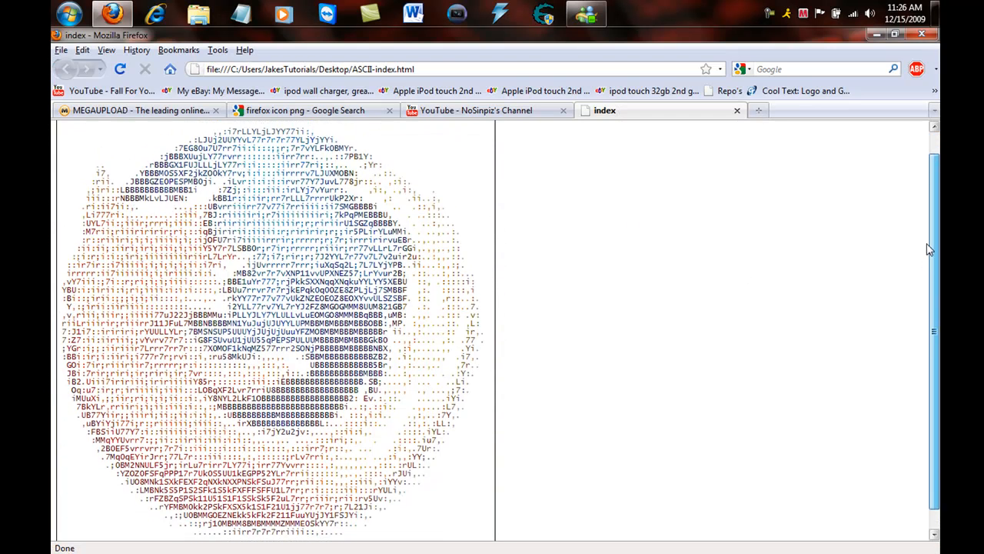
Select all content on the ASCII-index page in Firefox
key("ctrl+a")
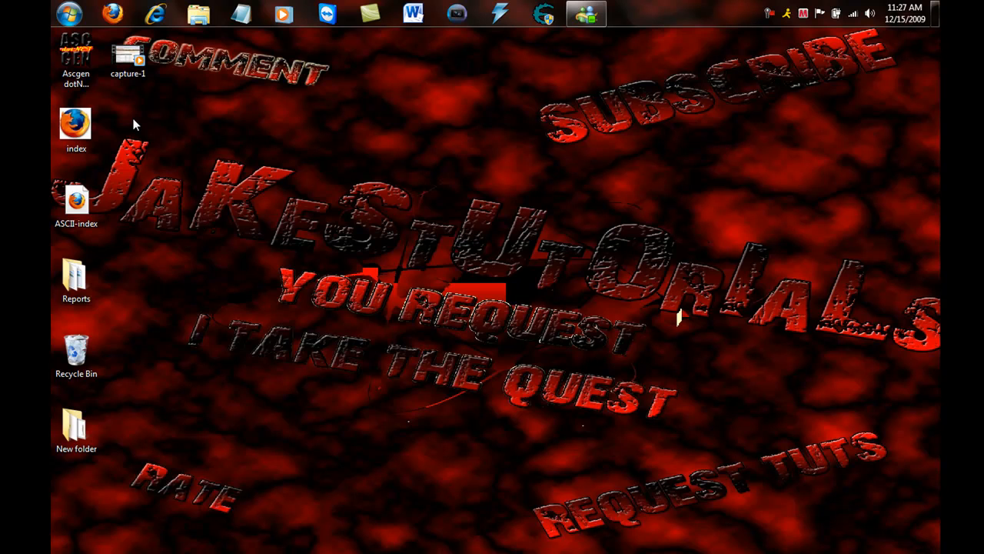
mouse_move(188, 107)
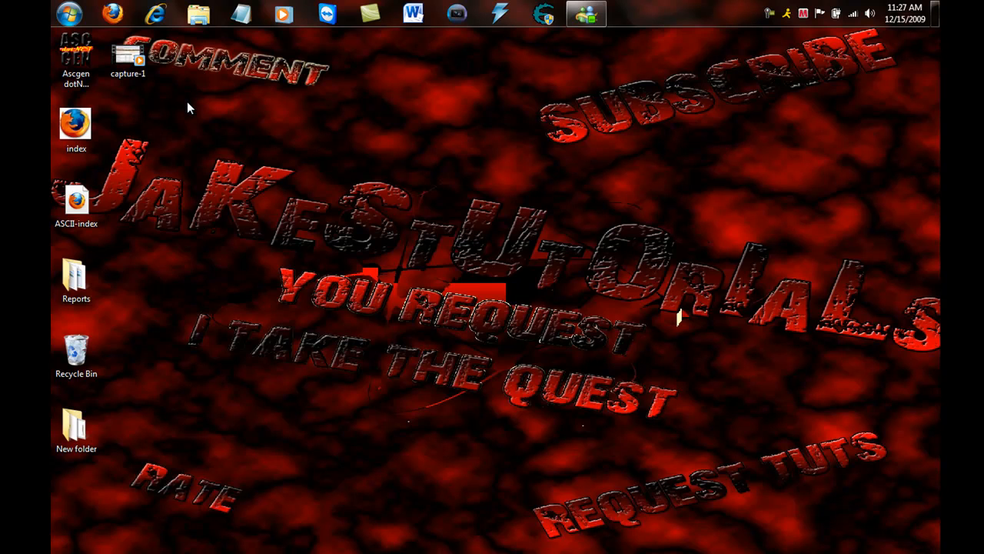
mouse_move(358, 104)
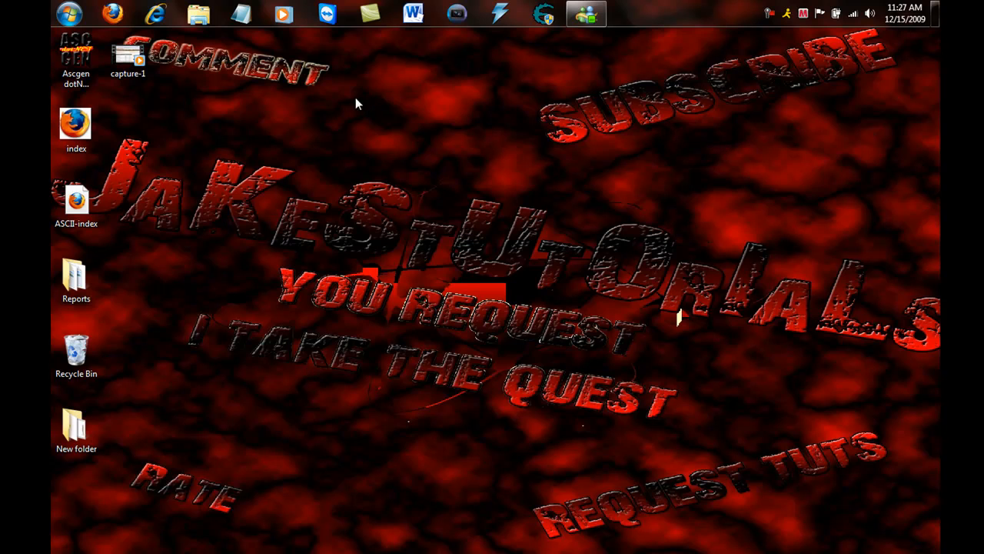
mouse_move(283, 149)
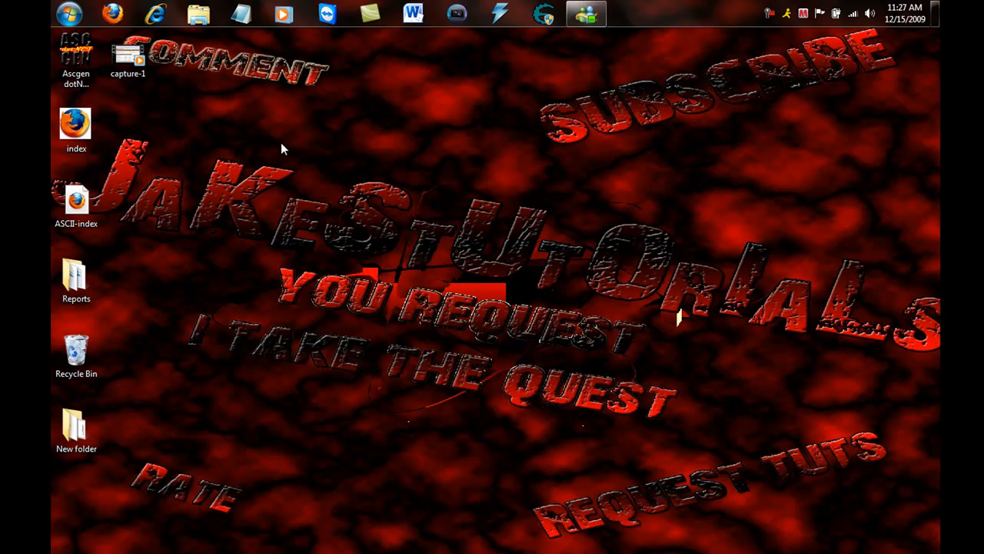
mouse_move(595, 136)
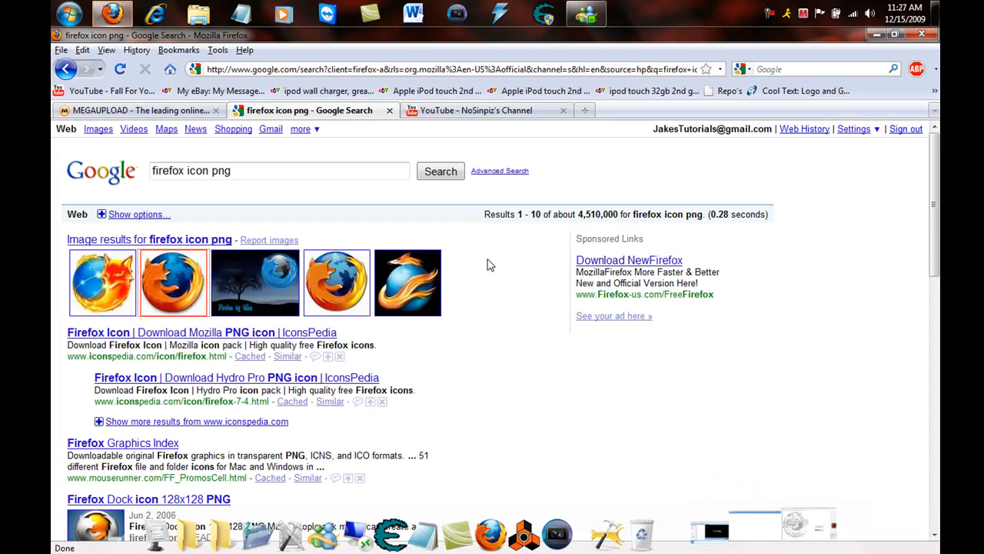
Scroll down and back up the NoSinpiz YouTube channel page, then minimise Firefox
left_click(477, 110)
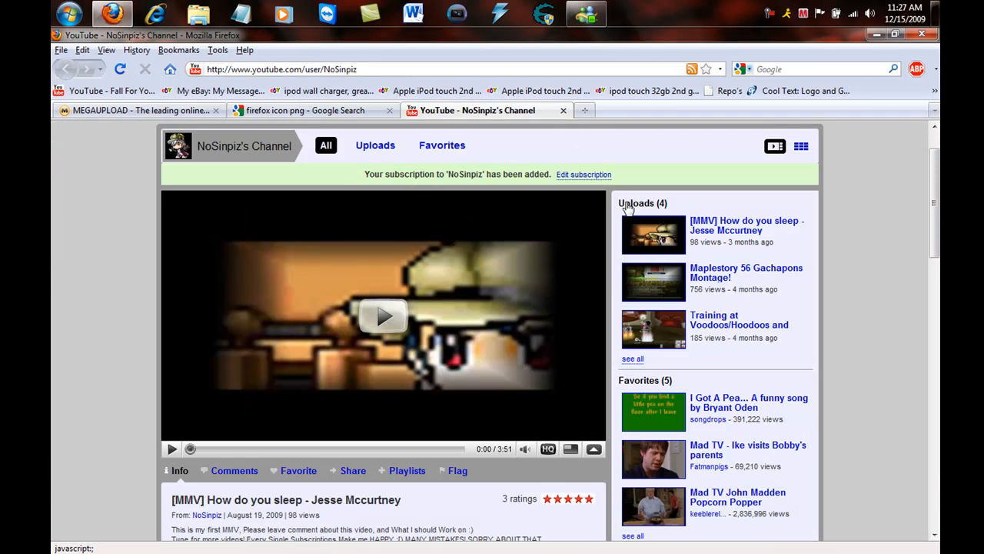
scroll("down", 3)
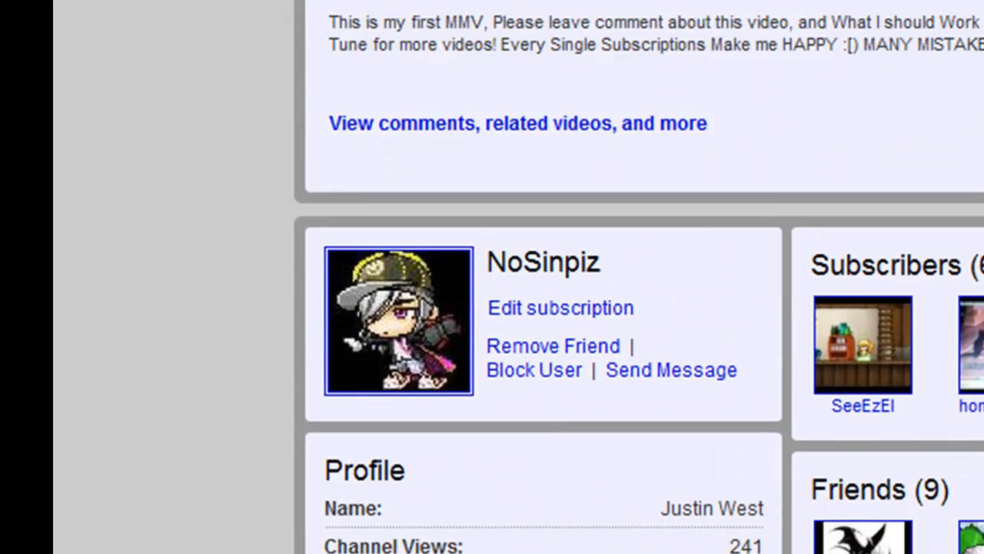
scroll("up", 3)
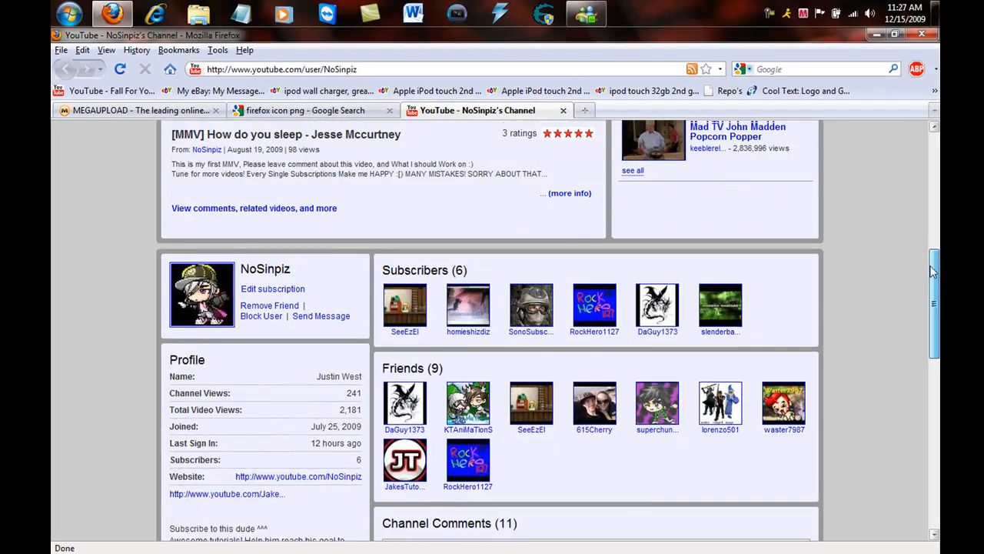
scroll("up", 3)
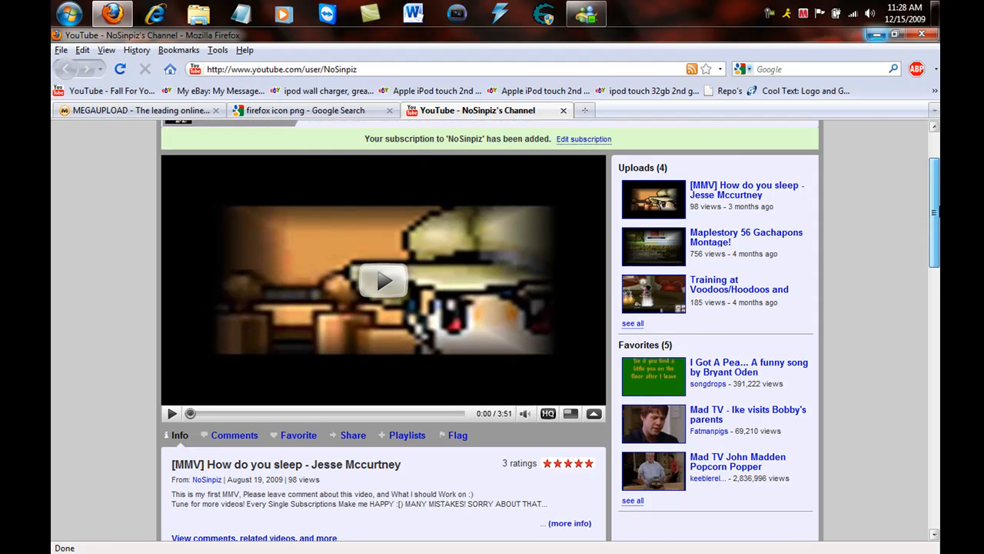
scroll("down", 3)
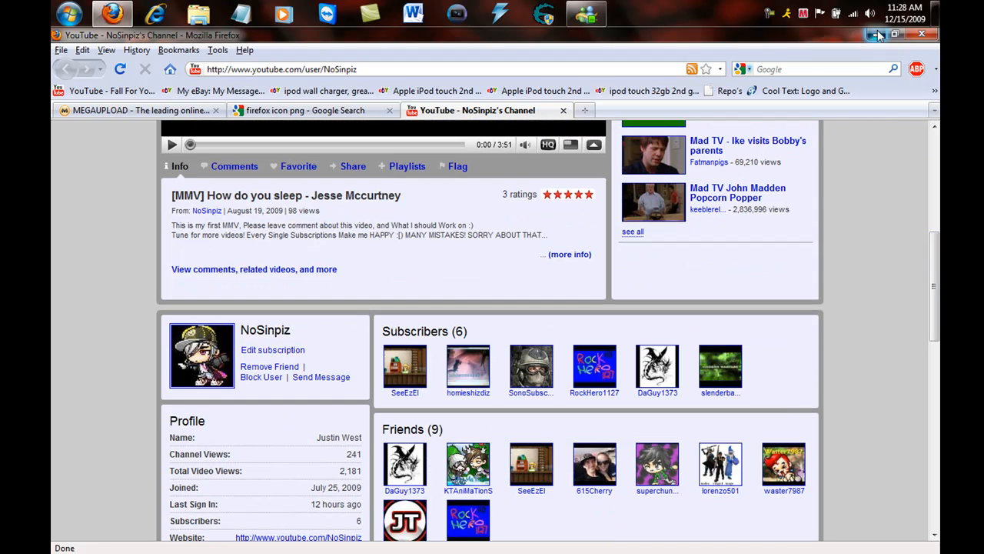
left_click(879, 34)
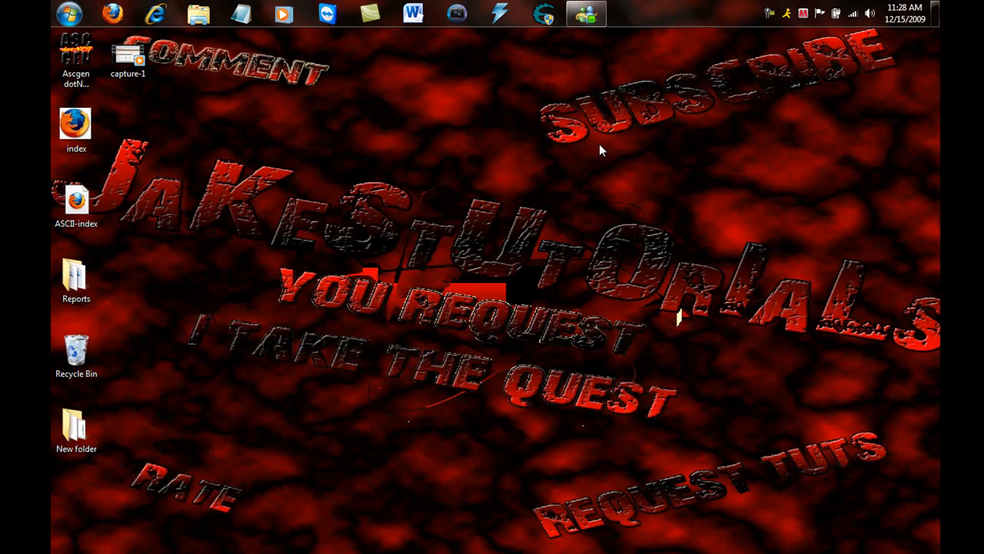
mouse_move(555, 144)
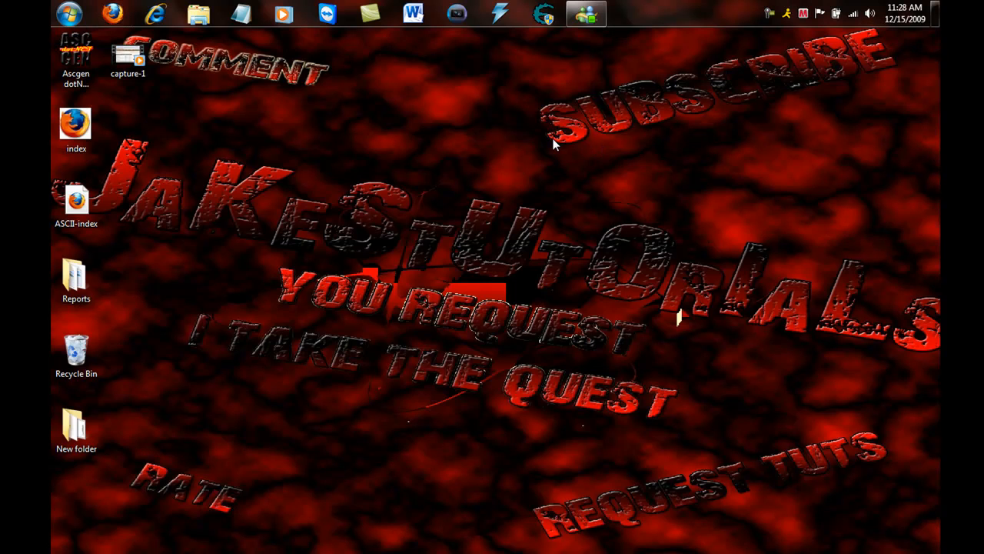